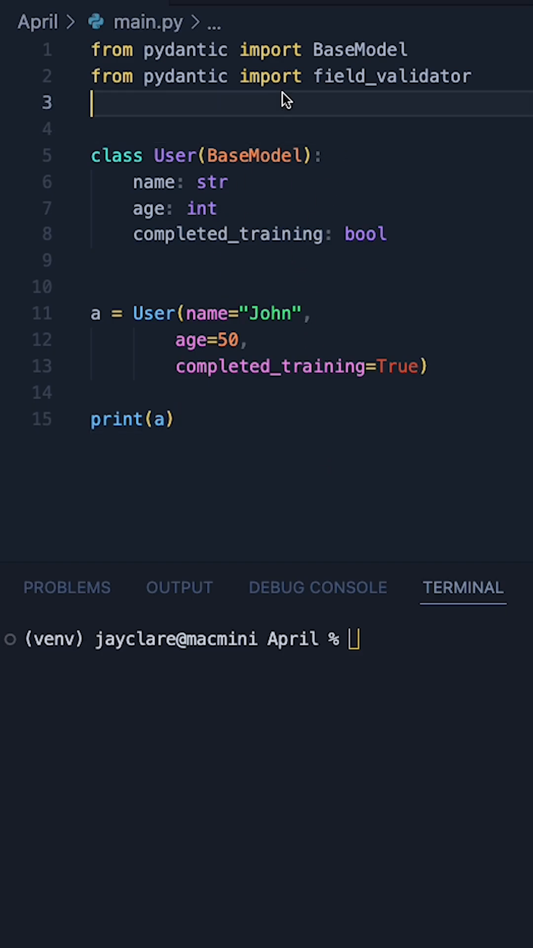
Highlight the User class and the John name value, then add blank indented lines below completed_training.
double_click(174, 156)
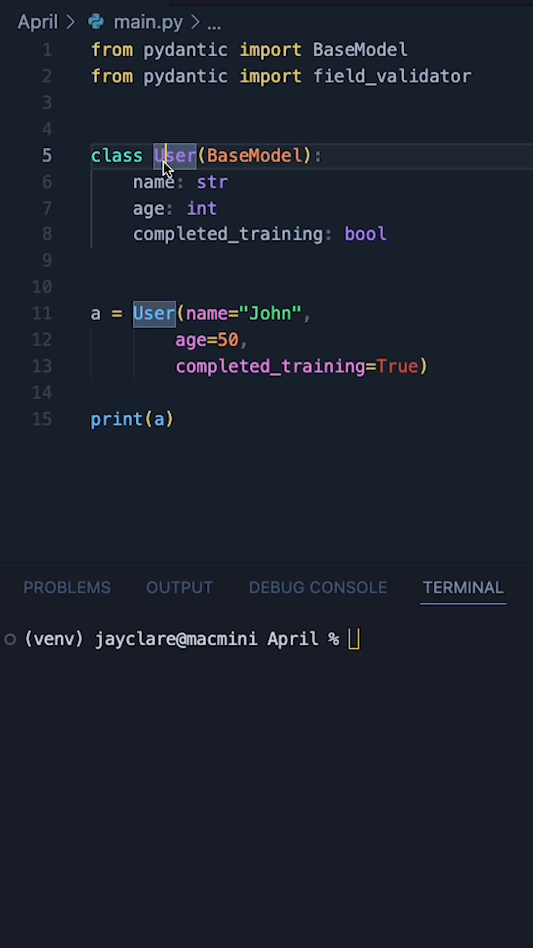
left_click(242, 234)
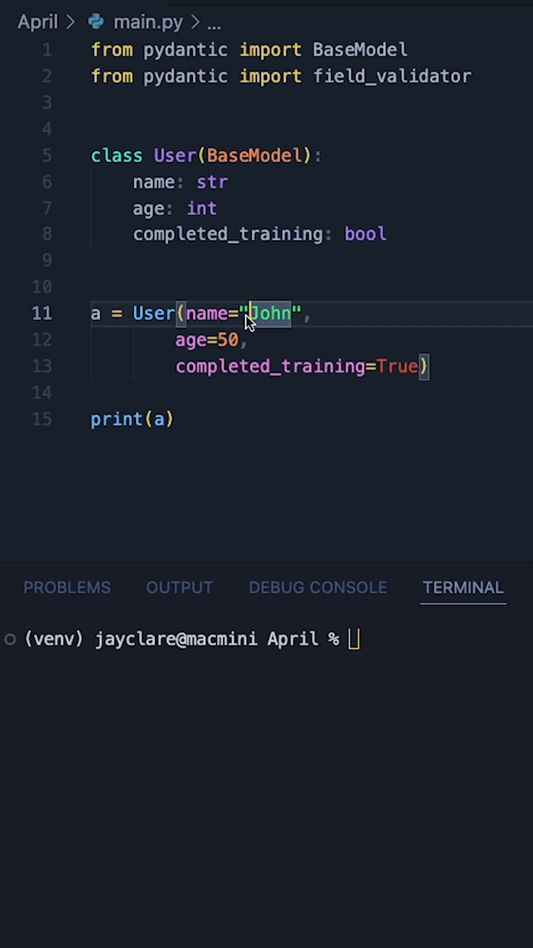
double_click(364, 234)
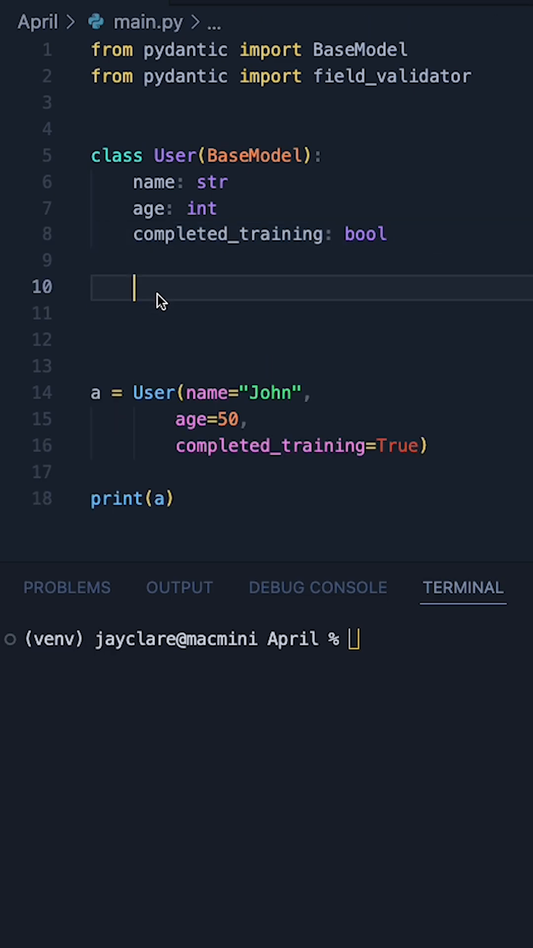
type("@field_validator(\"")
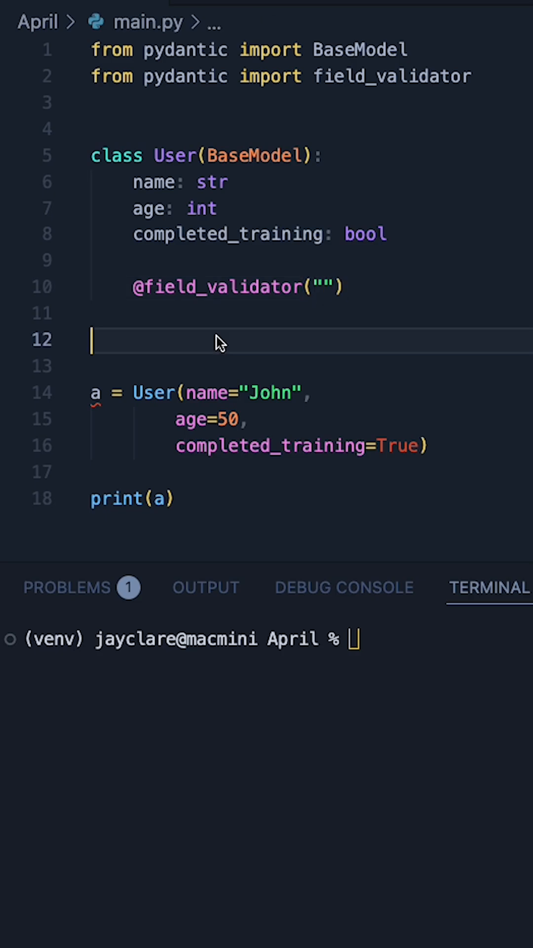
left_click(325, 286)
type("name")
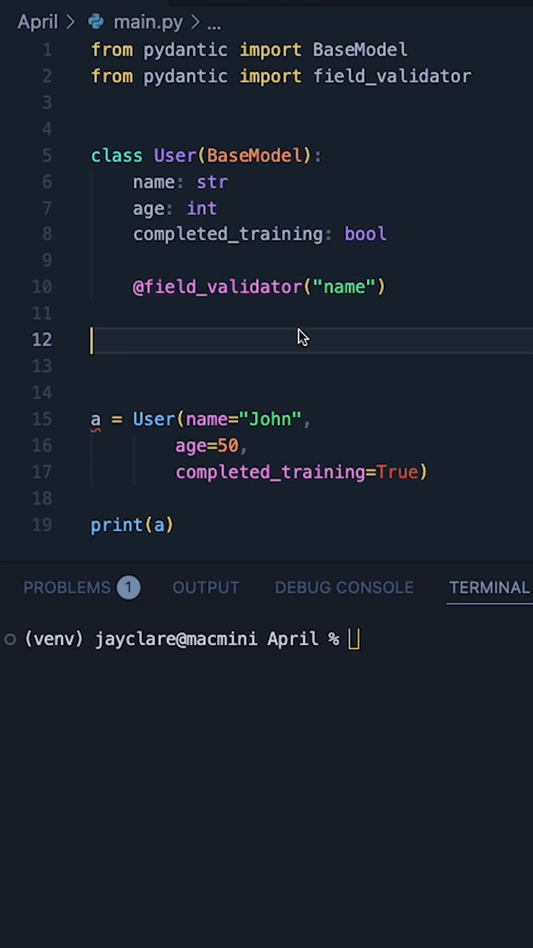
type("def")
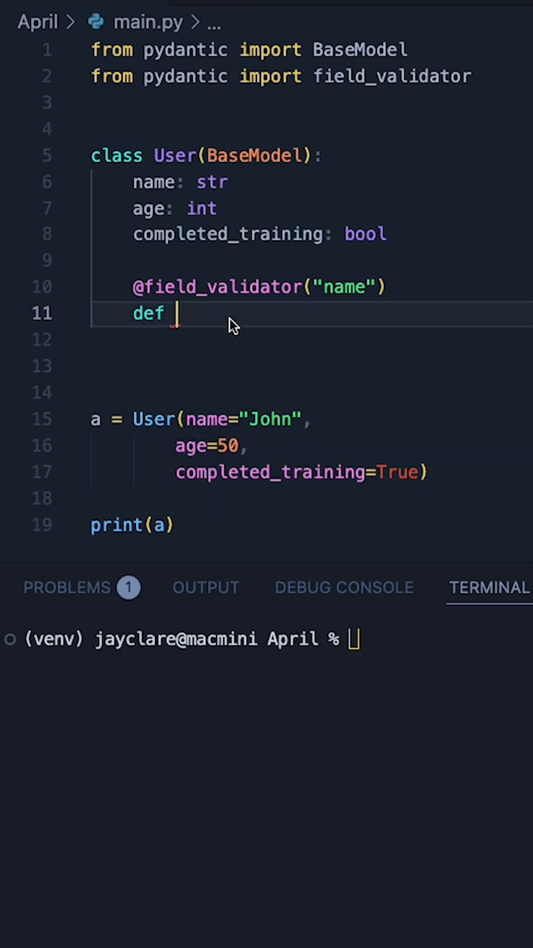
type("is_alpha")
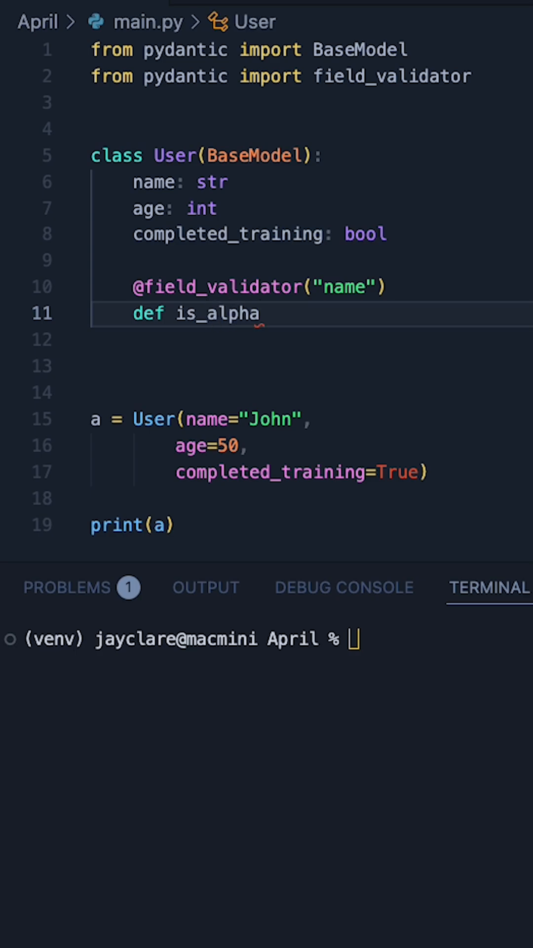
type("(")
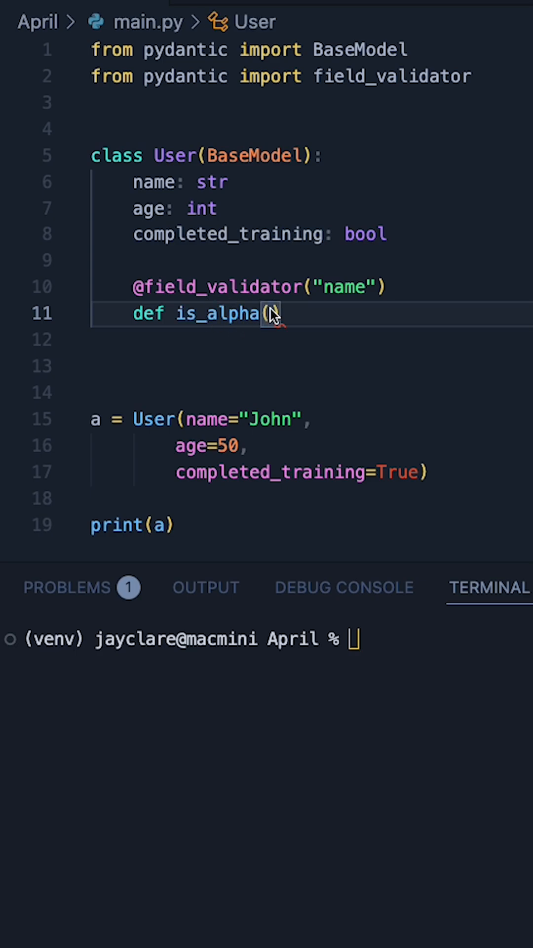
type("v)")
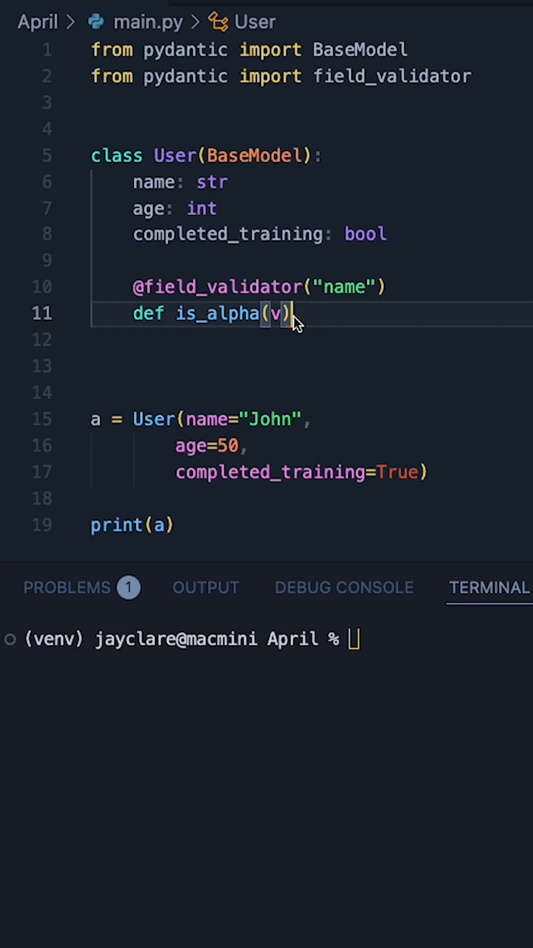
key("enter")
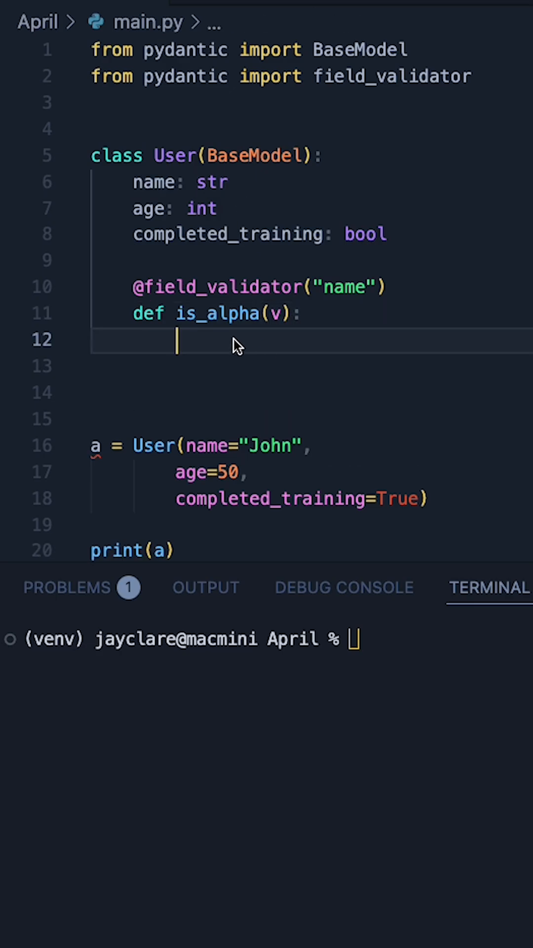
Write is_alpha: if not v.isalpha(), raise ValueError("Oops!"); otherwise return v.
type("if n")
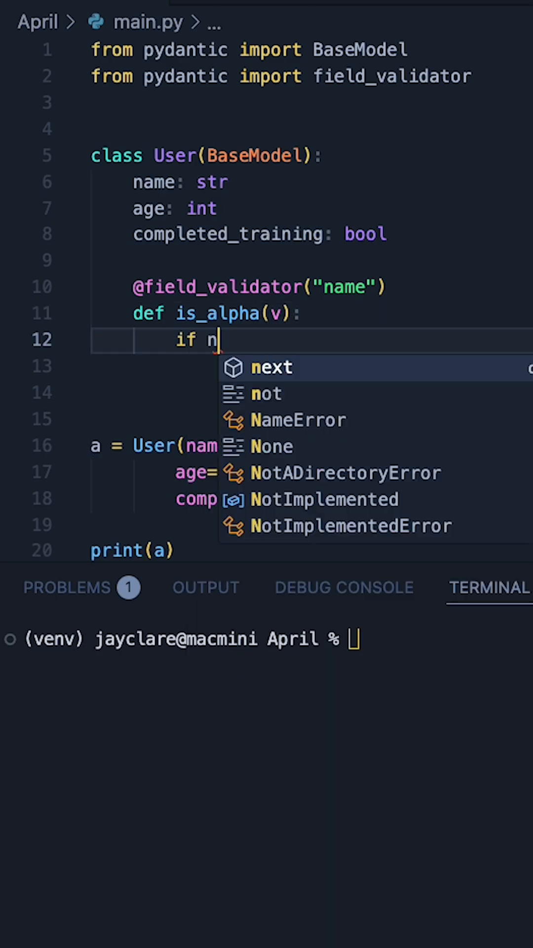
type("ot v.isalpha():")
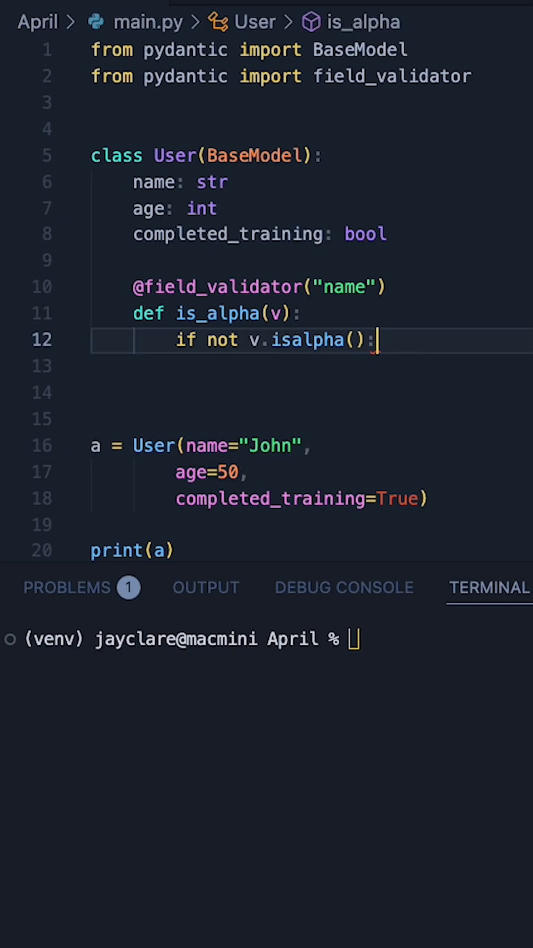
type("raise V")
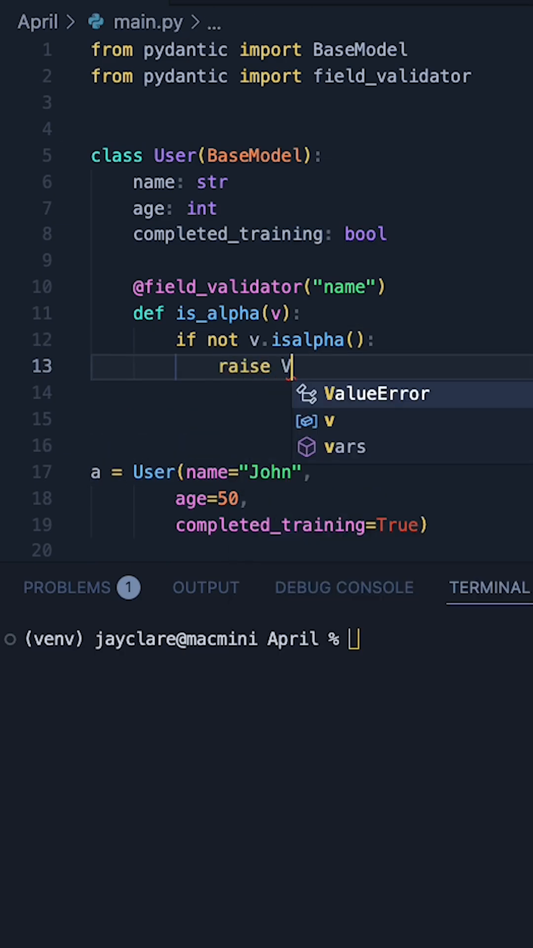
left_click(375, 393)
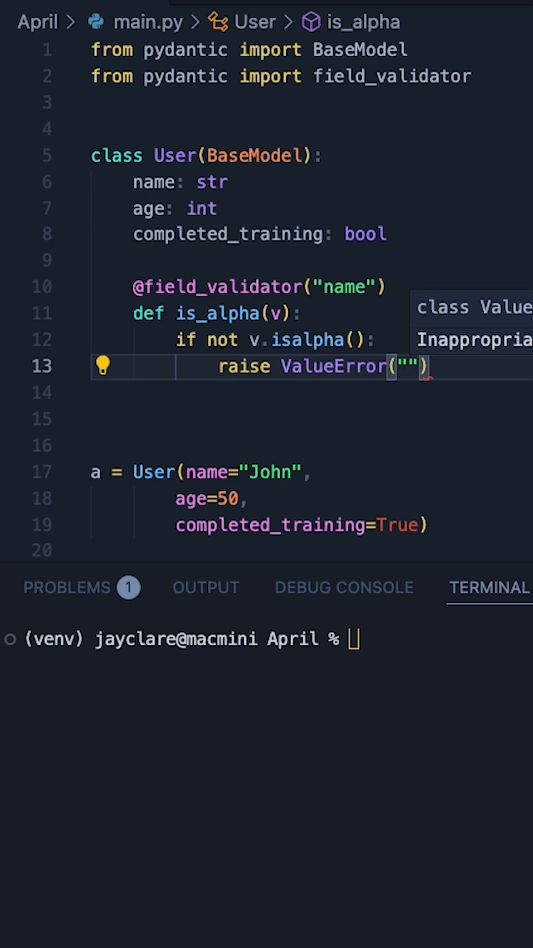
type("Oops!")
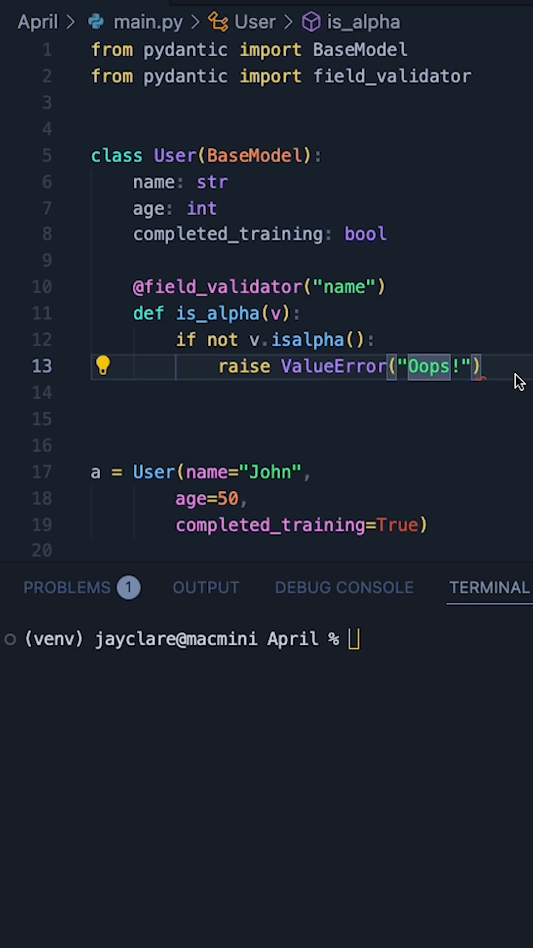
type("return v")
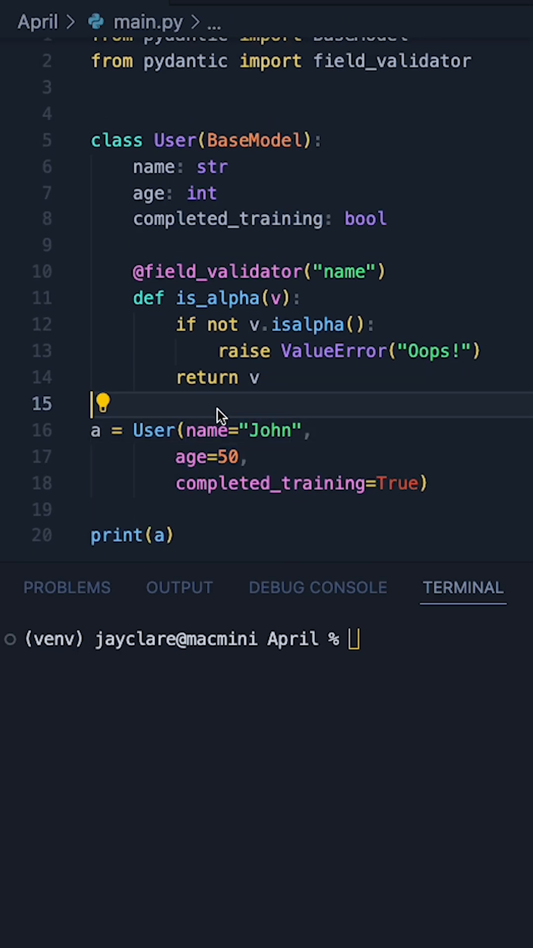
Run python3 main.py, change John to J0hn, and rerun to get ValidationError "Oops!".
left_click(315, 431)
type("0")
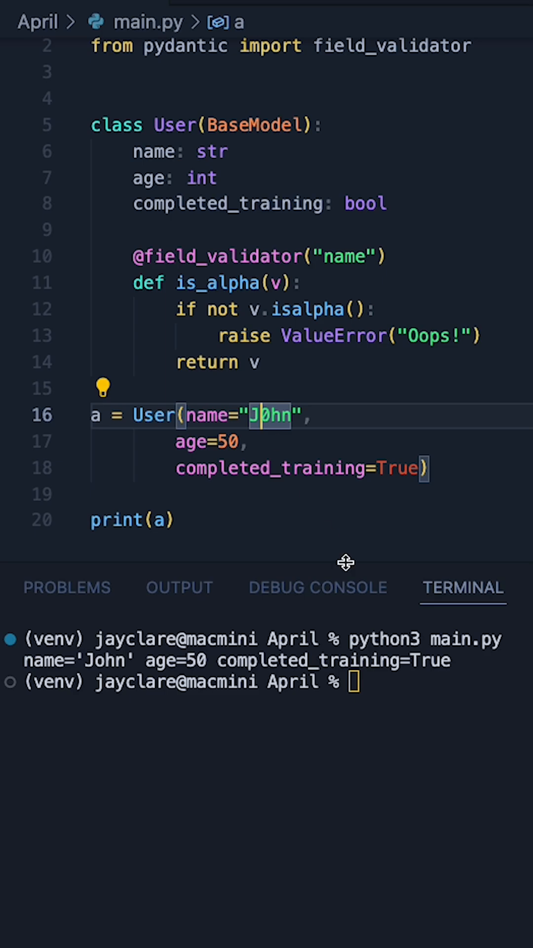
key("Return")
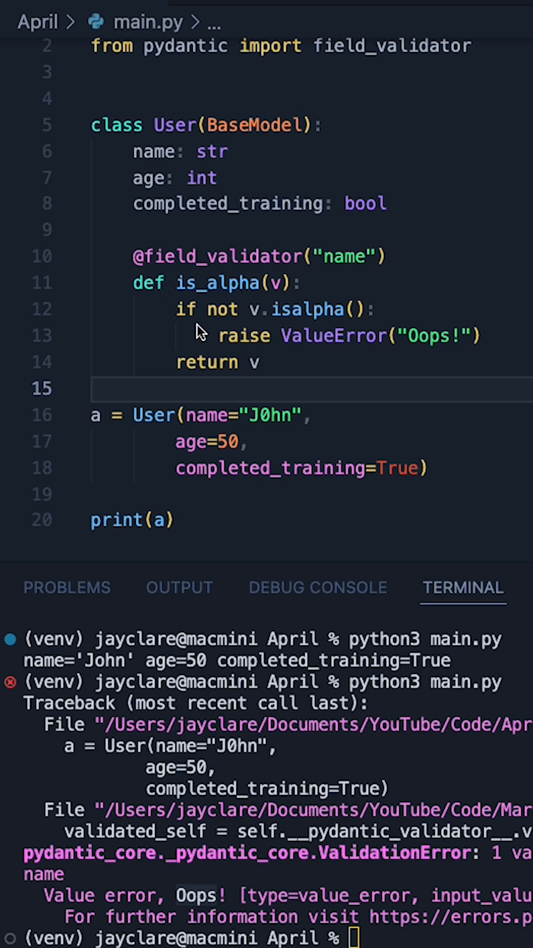
left_click(349, 336)
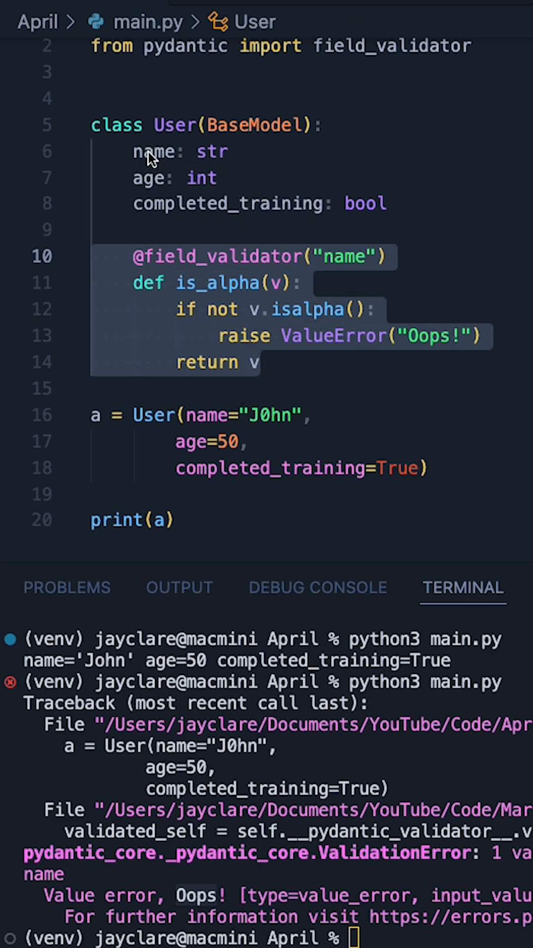
left_click(94, 229)
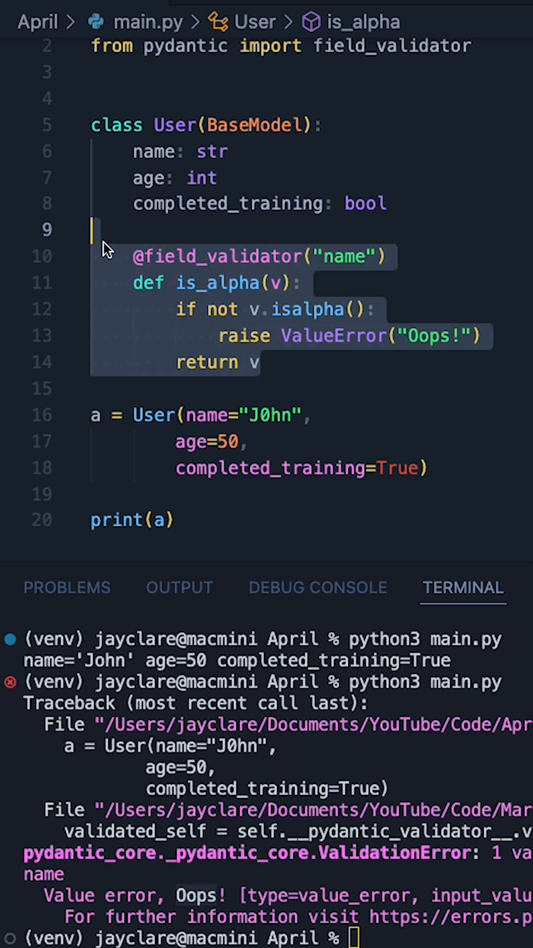